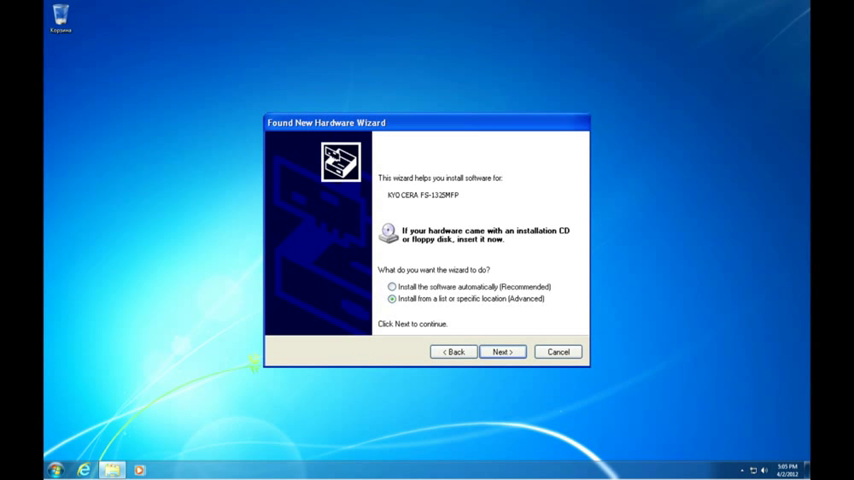
Cancel the Found New Hardware Wizard without installing printer software.
left_click(557, 351)
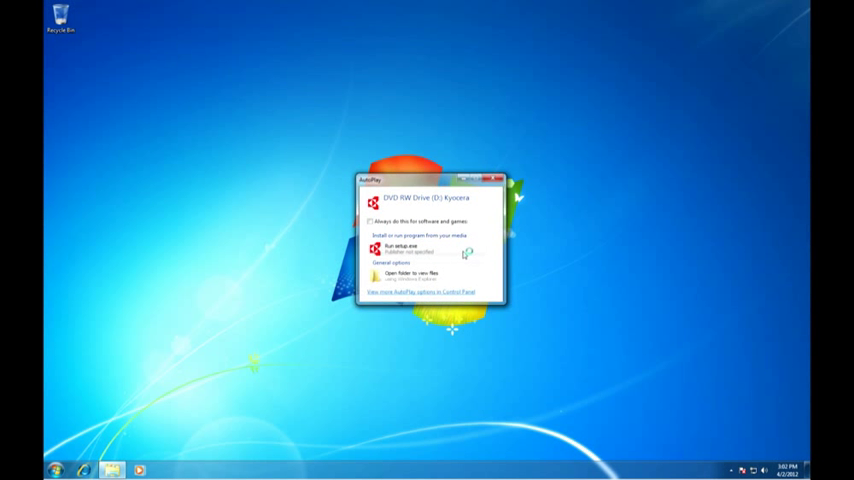
Run setup.exe from the Kyocera disc via AutoPlay.
left_click(497, 179)
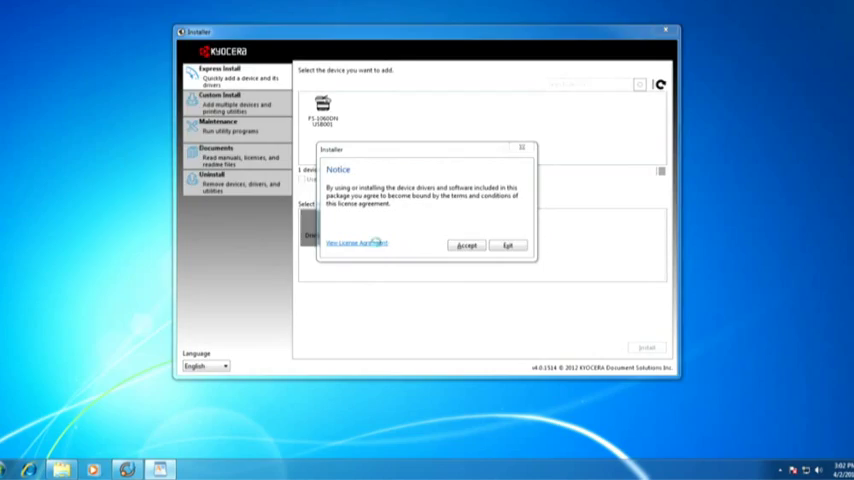
left_click(355, 242)
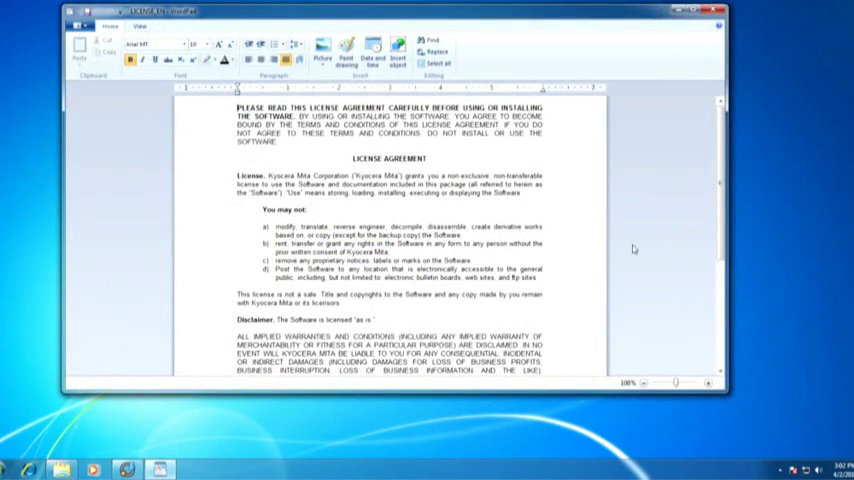
scroll("down", 3)
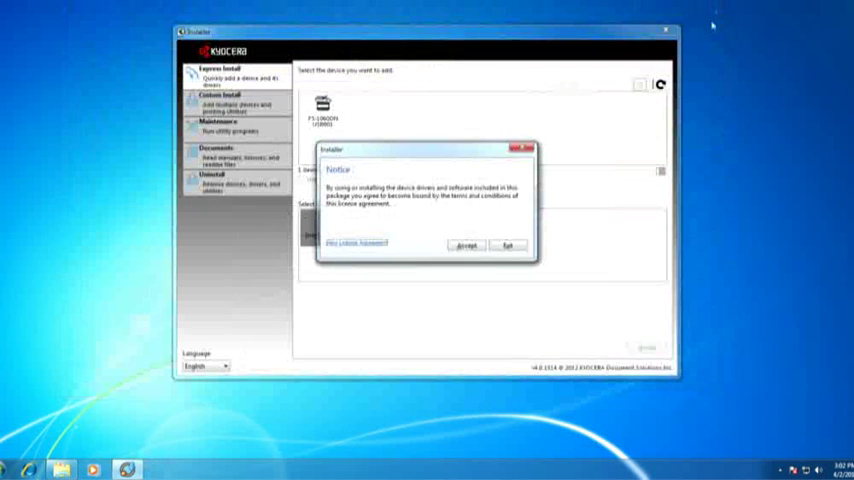
Accept the license, keep English as language, and select the FS-1060DN printer.
left_click(465, 246)
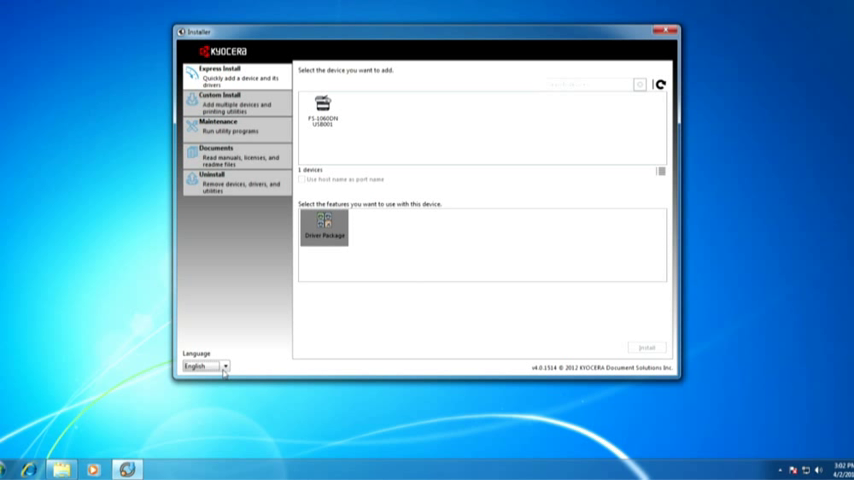
left_click(224, 366)
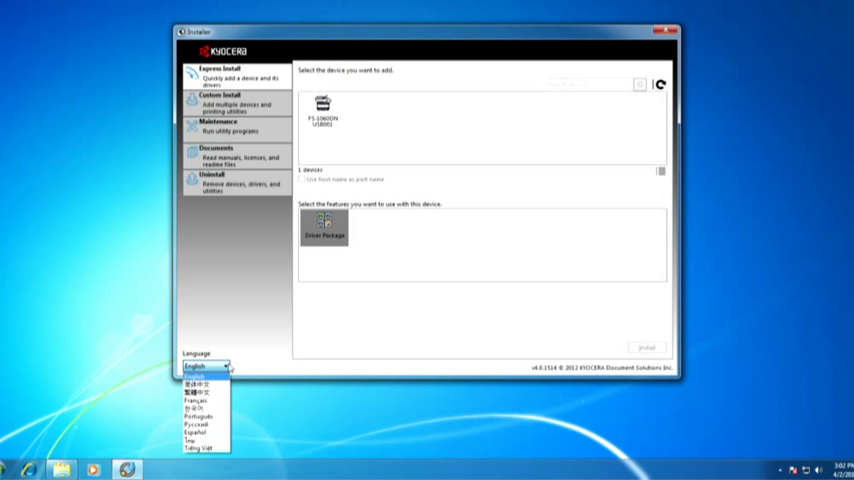
left_click(205, 365)
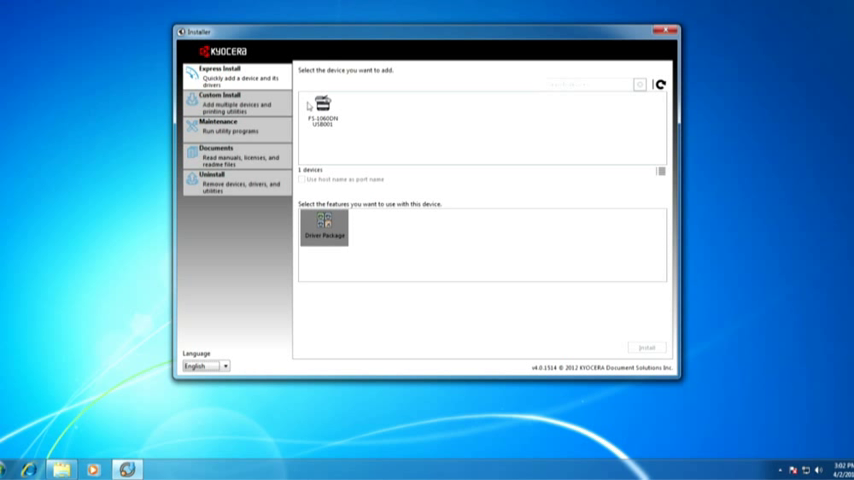
left_click(322, 108)
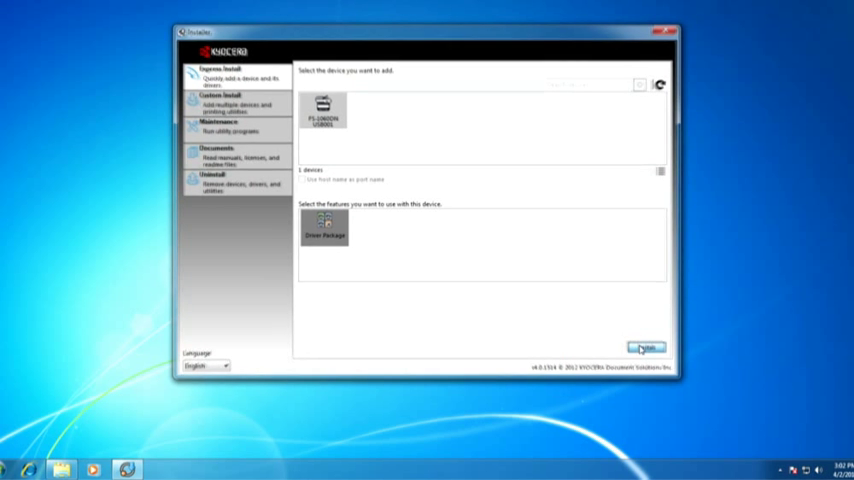
Install the FS-1060DN GX driver package and wait for completion.
left_click(645, 347)
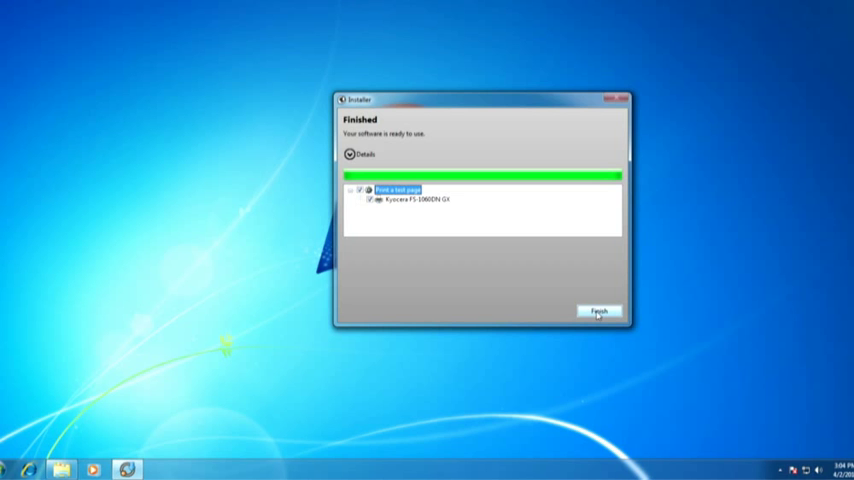
Dismiss the installer's Finished screen, leaving the Windows desktop clear.
left_click(598, 311)
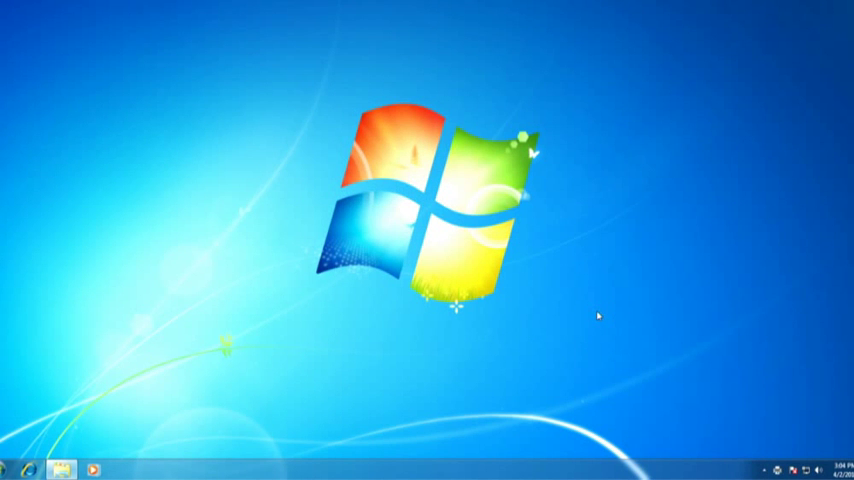